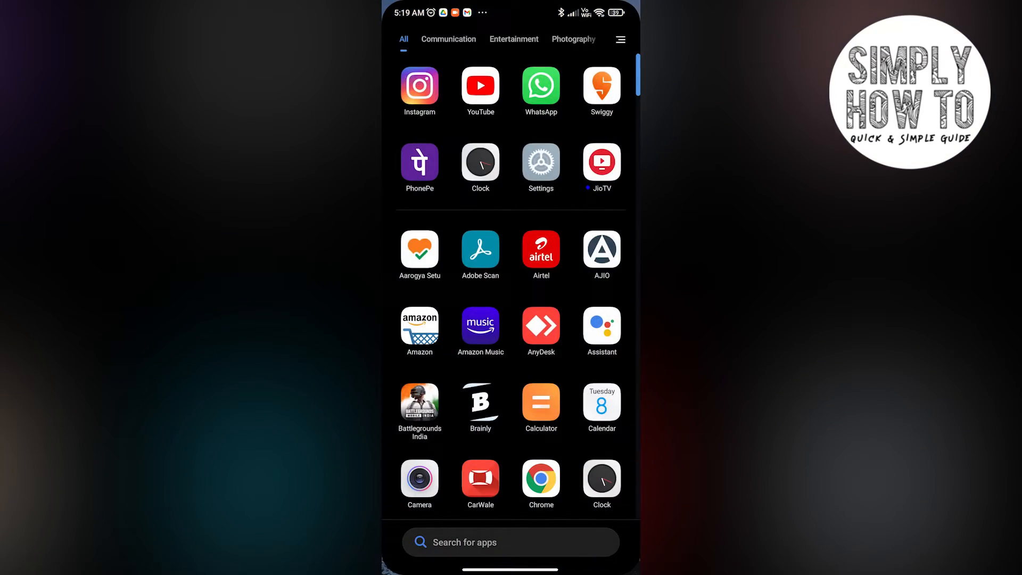
Step: Launch Instagram and go to the account's own profile with its posts grid
click(419, 85)
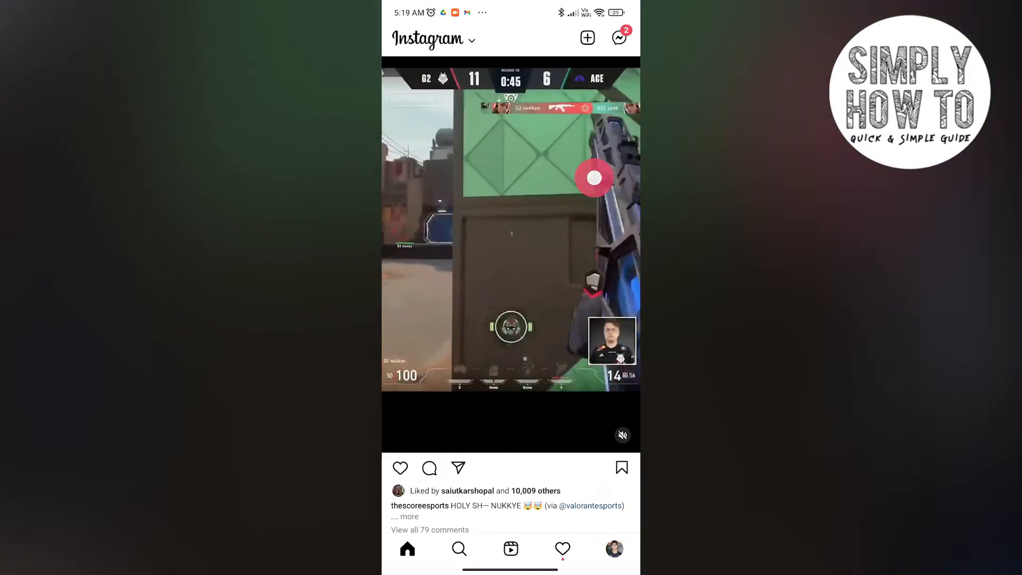
click(613, 548)
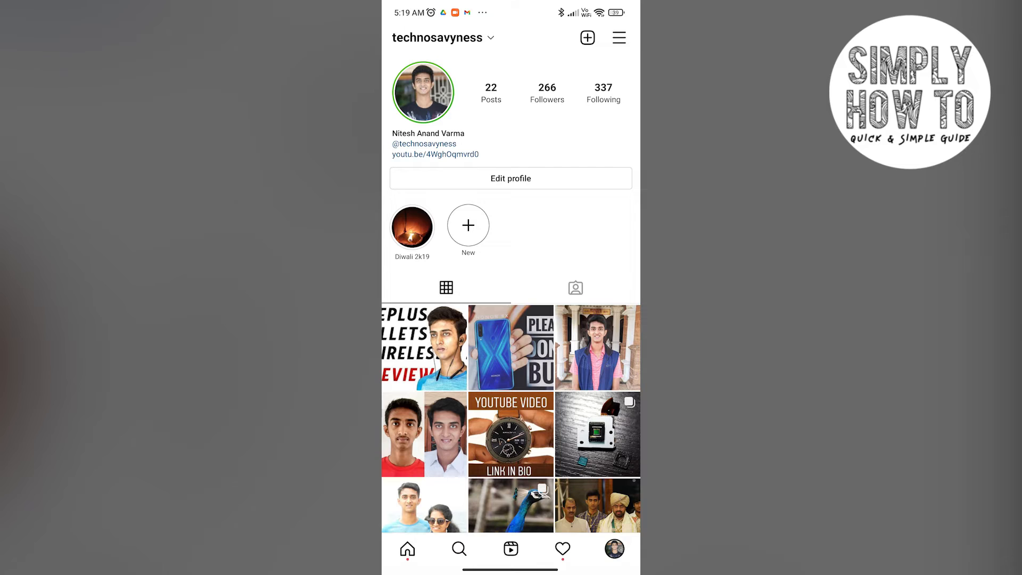
Step: From the profile menu, go through Settings and Account to the Privacy settings page
click(619, 38)
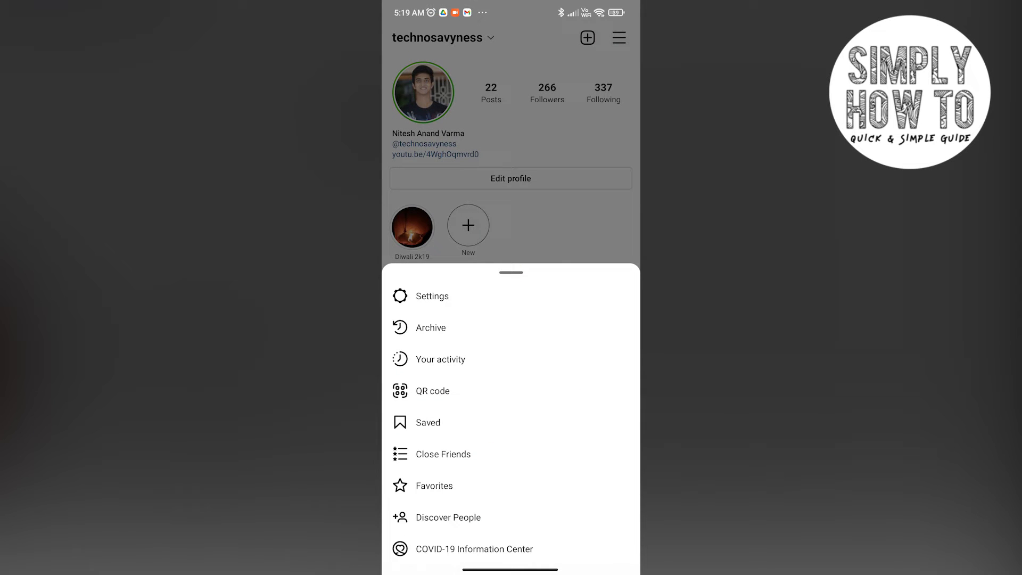
click(432, 296)
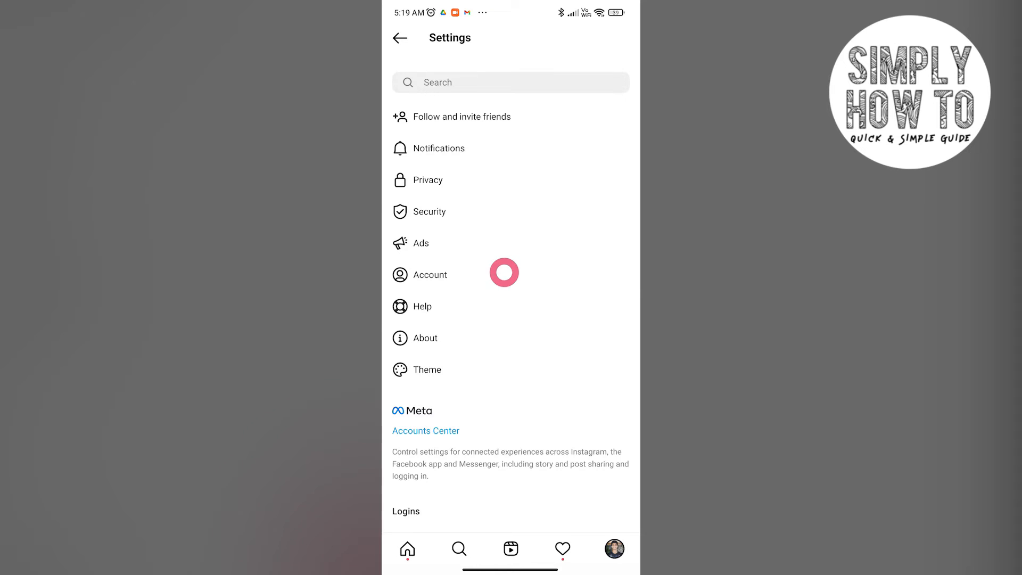
click(430, 275)
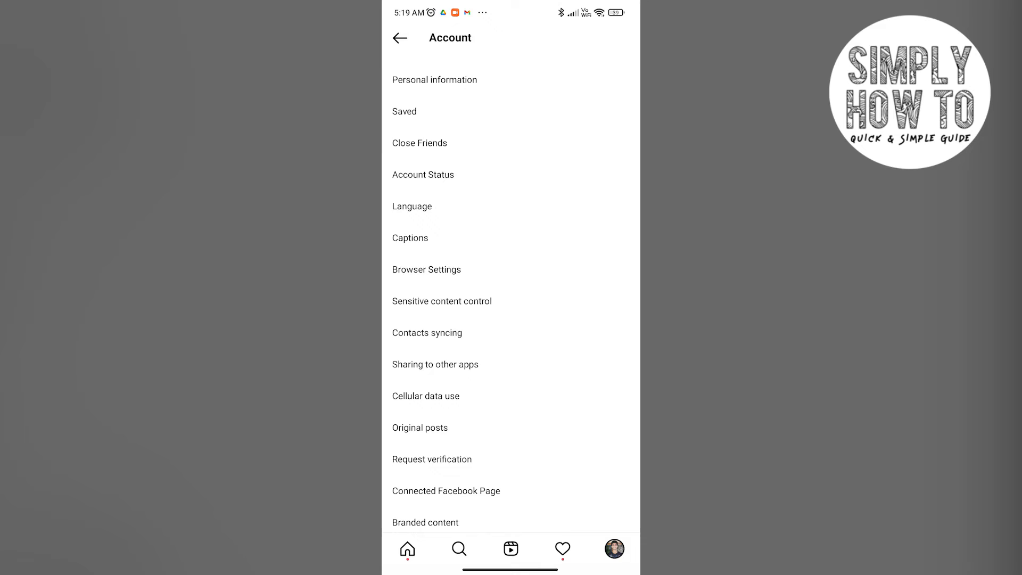
click(400, 37)
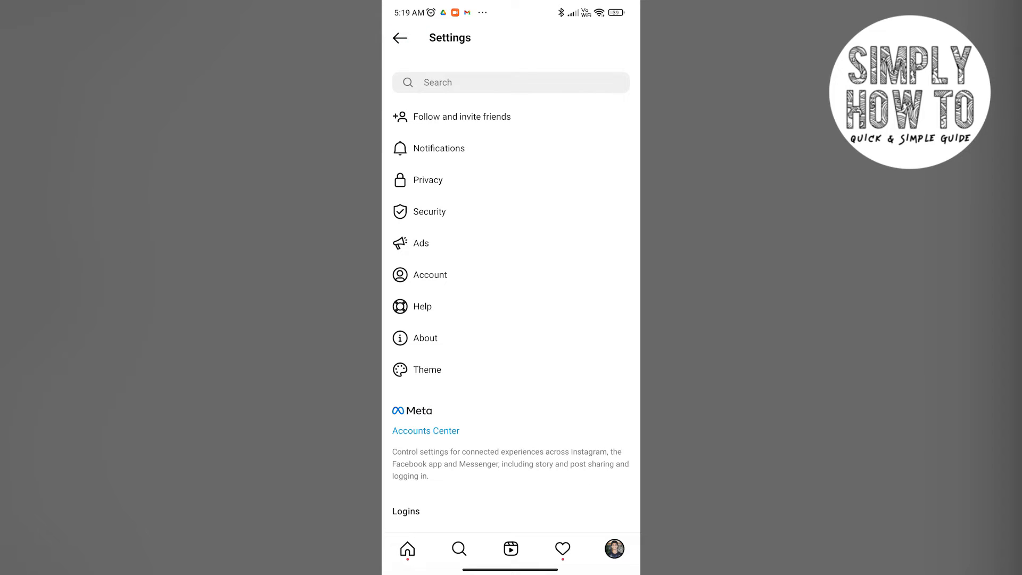
click(428, 180)
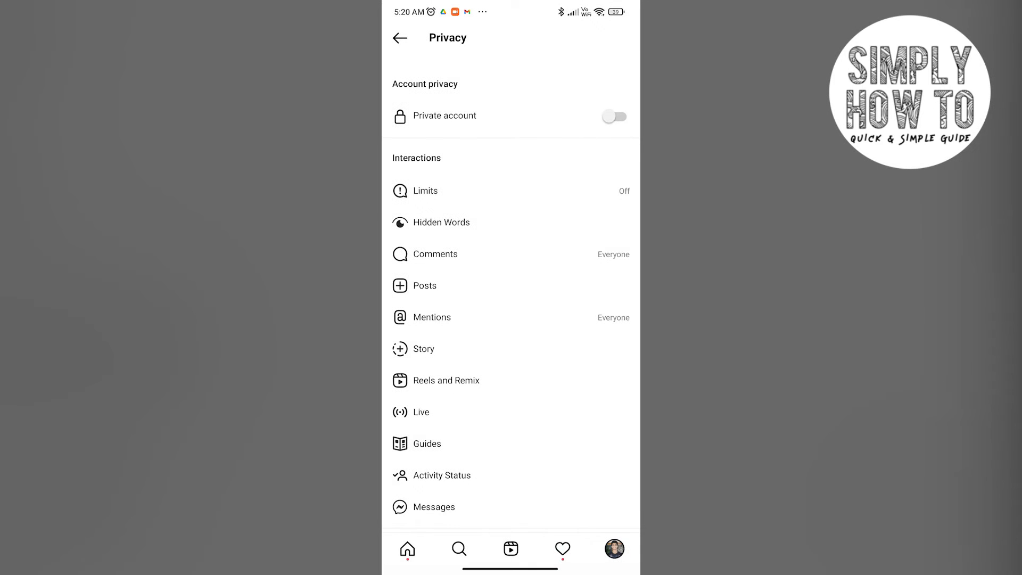
Step: Turn on the Private account toggle and switch to the second account
click(614, 116)
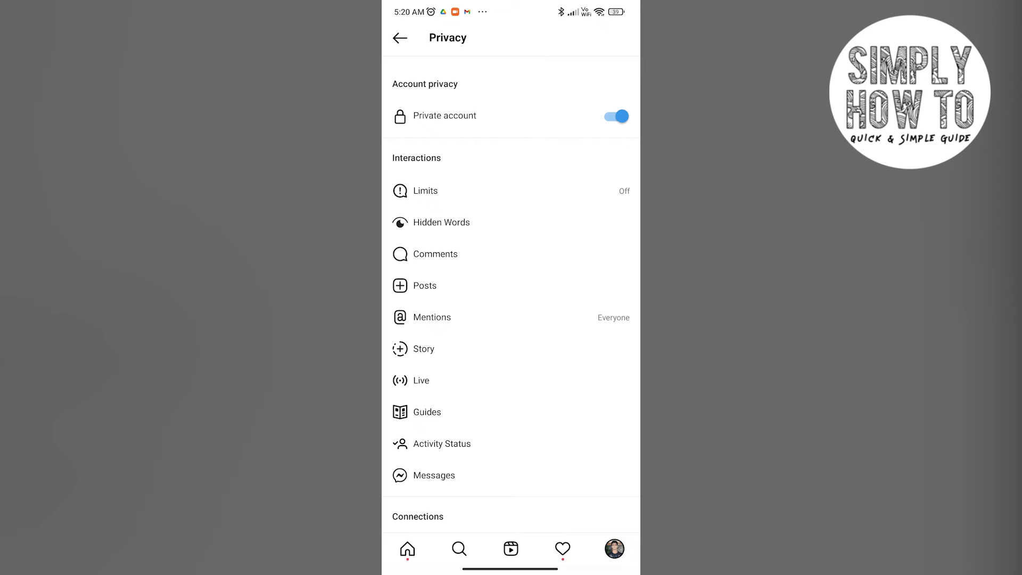
click(400, 38)
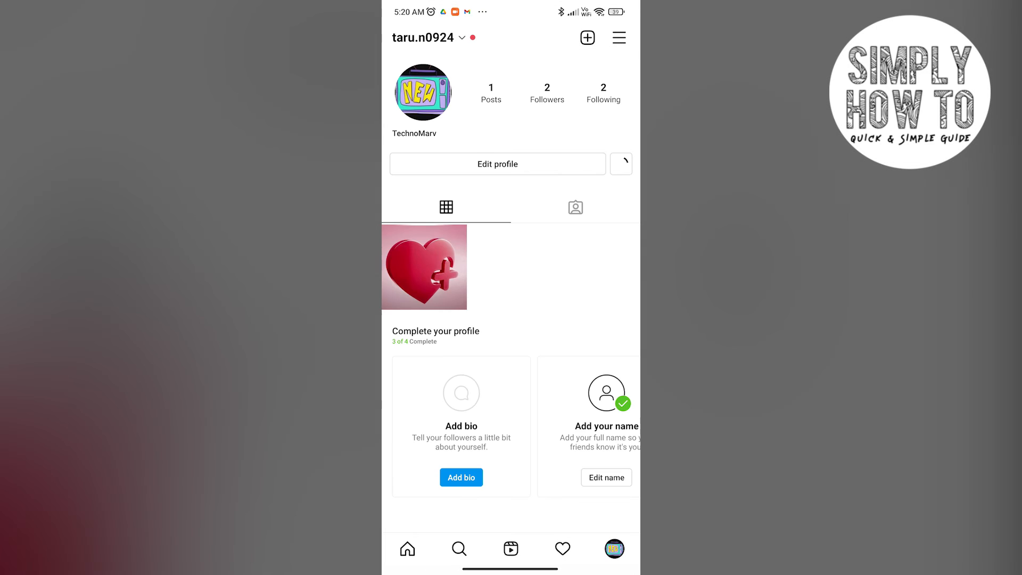
Step: Unfollow technosavyness from the second account's Following list
click(546, 91)
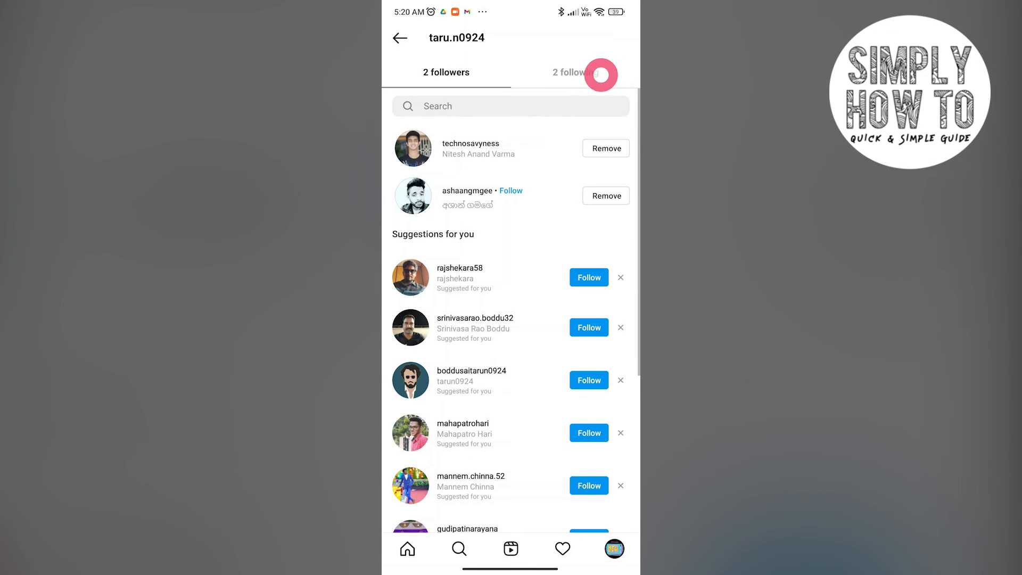
click(575, 73)
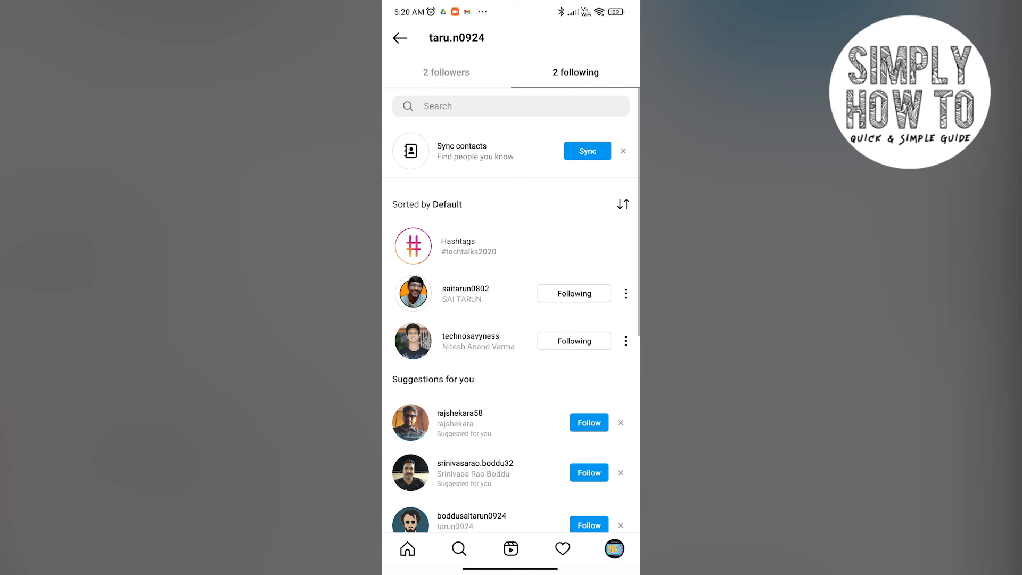
click(573, 341)
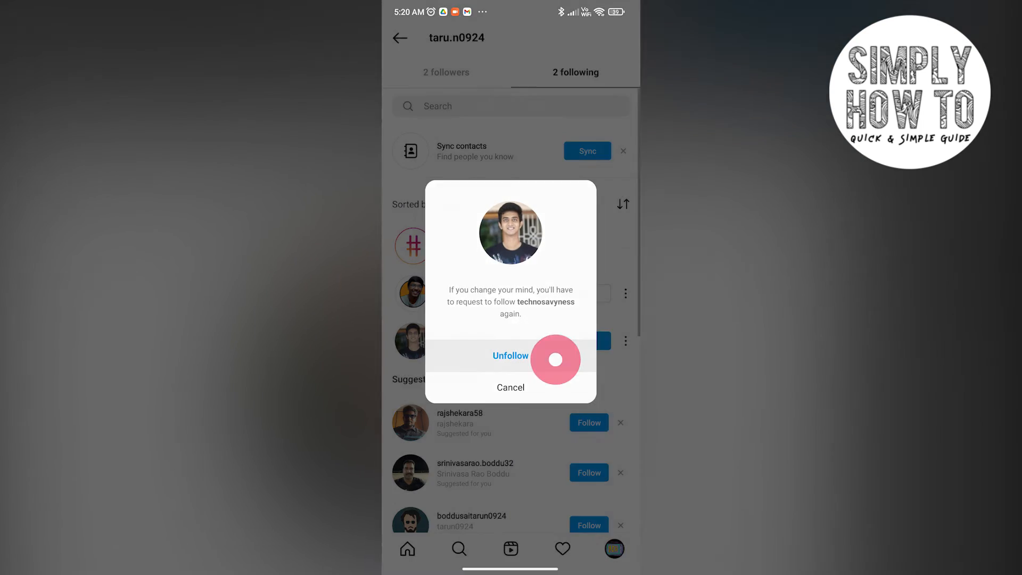
click(511, 355)
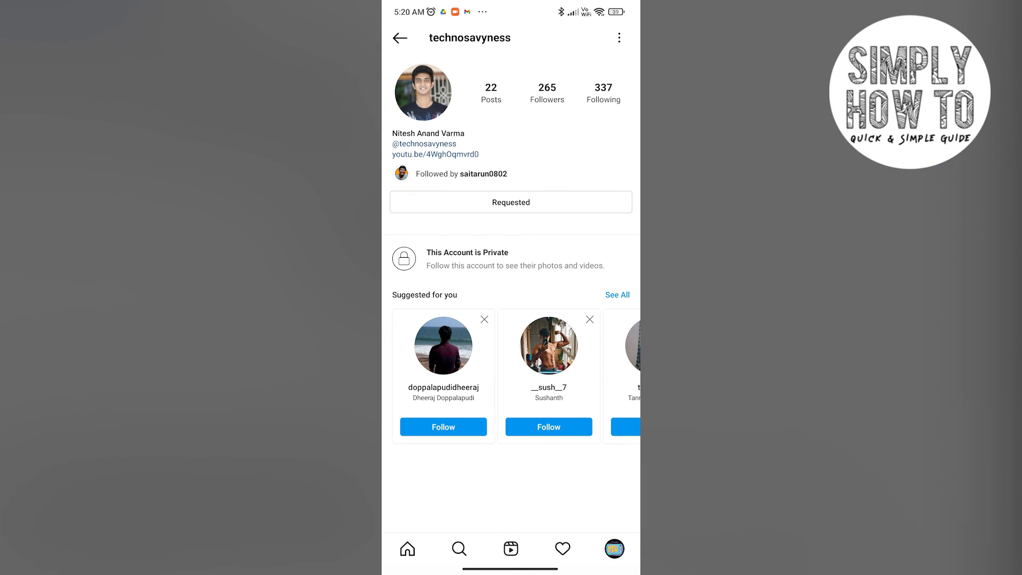
click(604, 94)
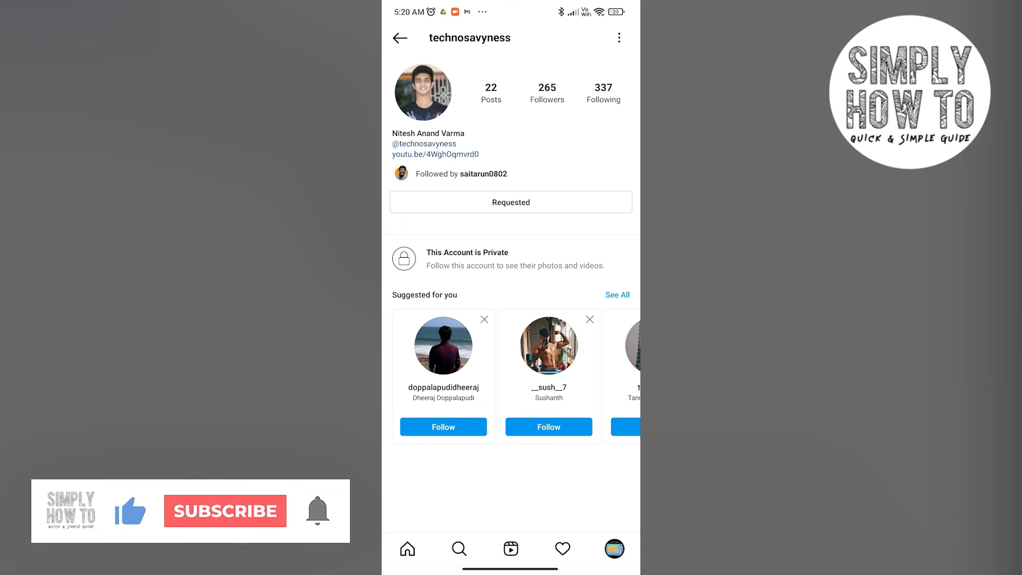
click(225, 511)
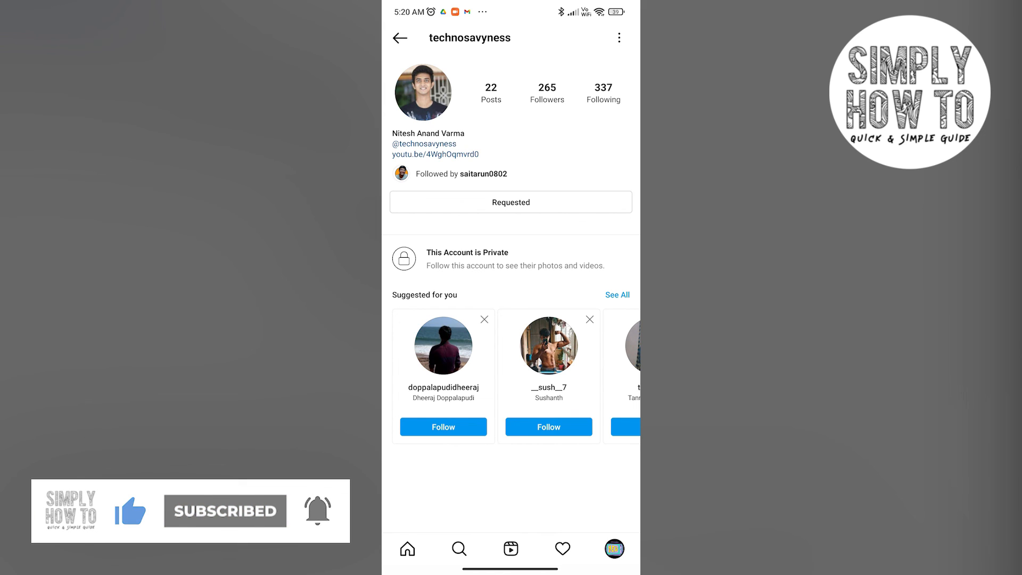